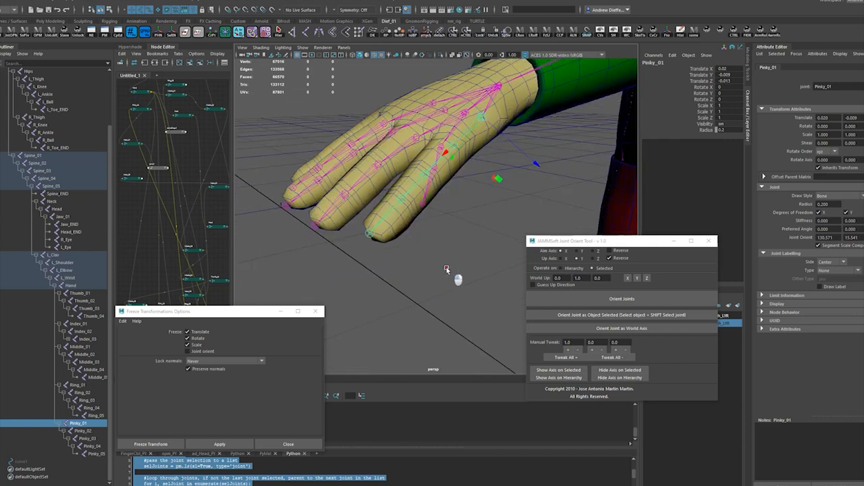
Orient the first Pinky joint so its axis runs down the finger.
left_click_drag(446, 271, 483, 292)
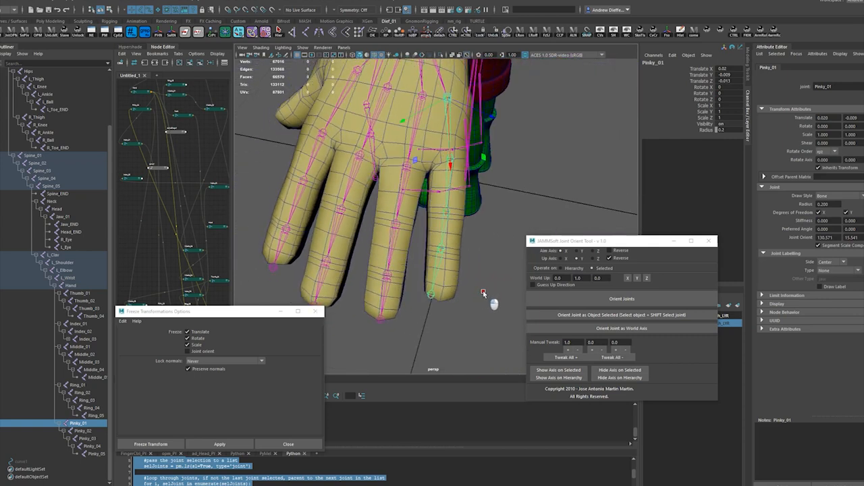
left_click(82, 429)
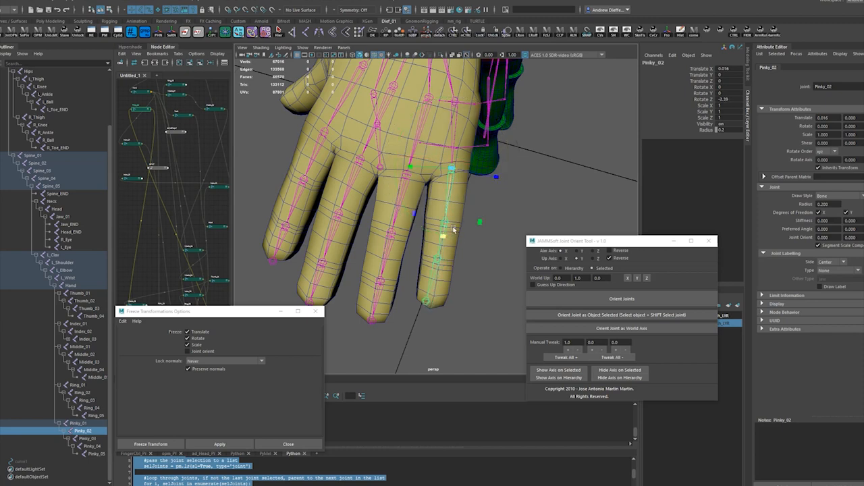
left_click(621, 299)
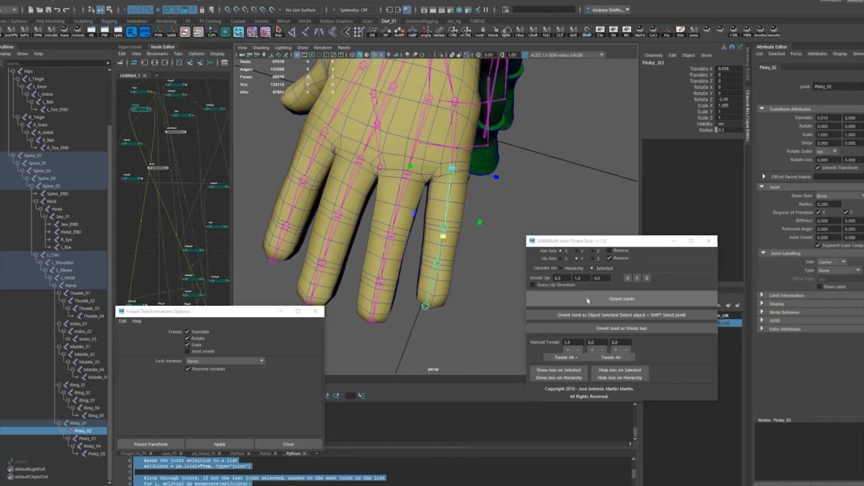
left_click(621, 299)
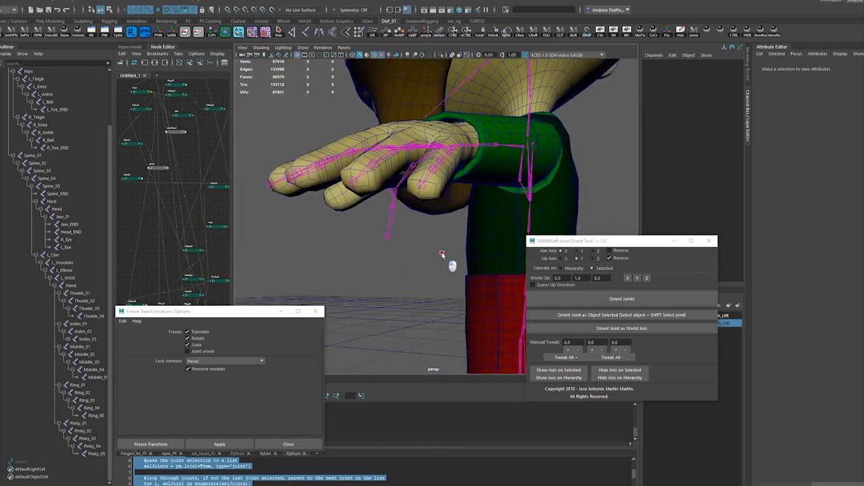
Orient the remaining Pinky joints along the pinky with Orient Joints.
left_click(621, 298)
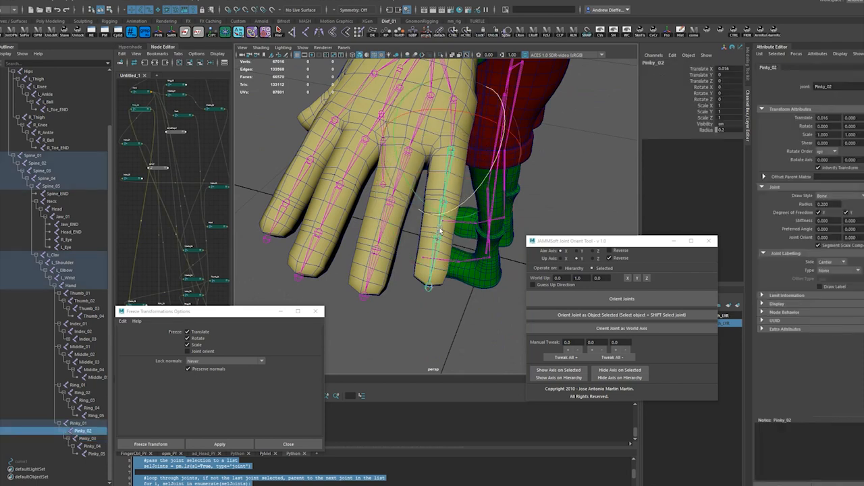
left_click(82, 438)
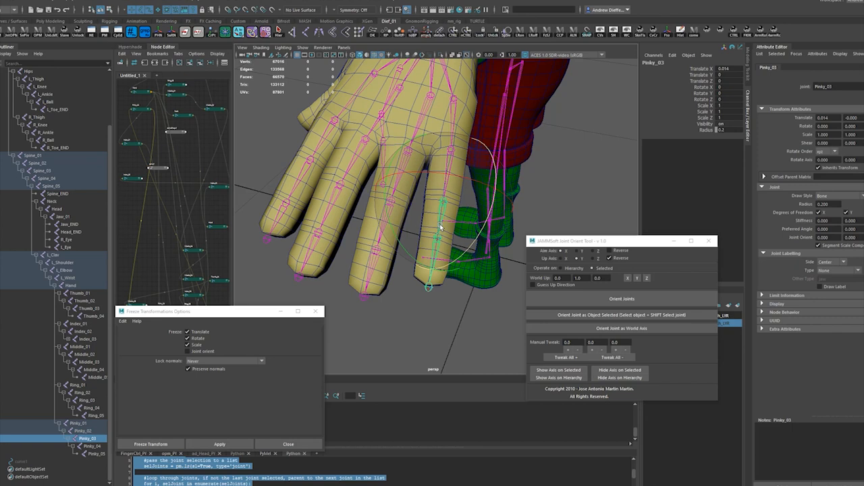
left_click(81, 424)
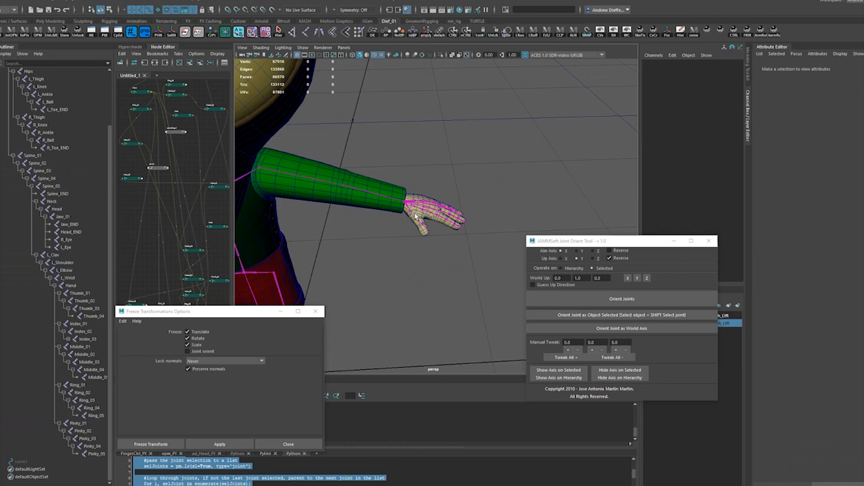
Select Thumb_01 and ready the Joint Orient Tool's Manual Tweak field.
left_click(76, 292)
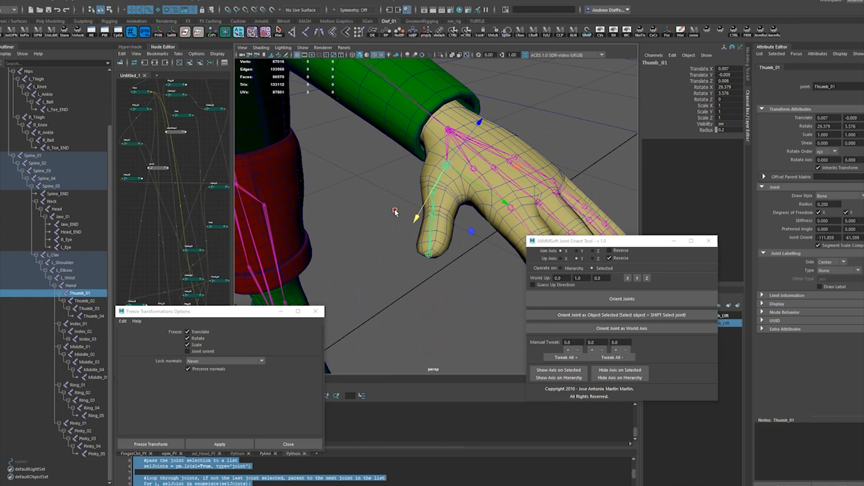
left_click(84, 299)
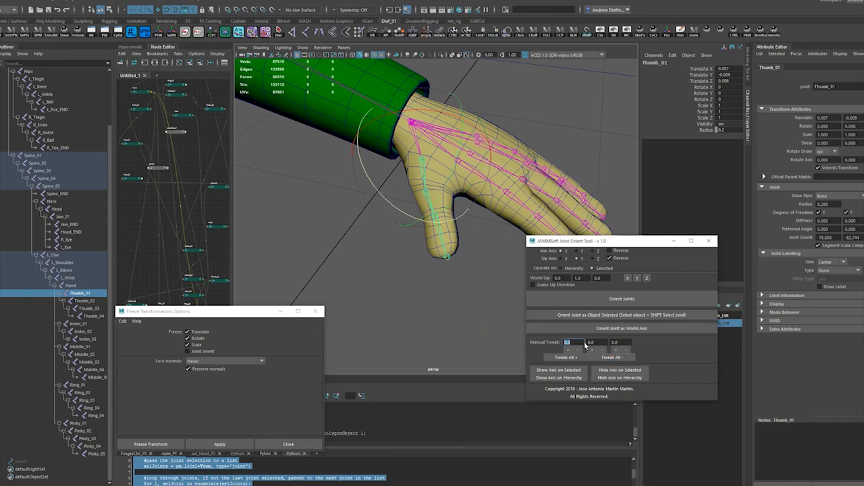
Rotate Thumb_01's joint orient by the manual tweak amount toward the thumb's direction.
left_click(610, 356)
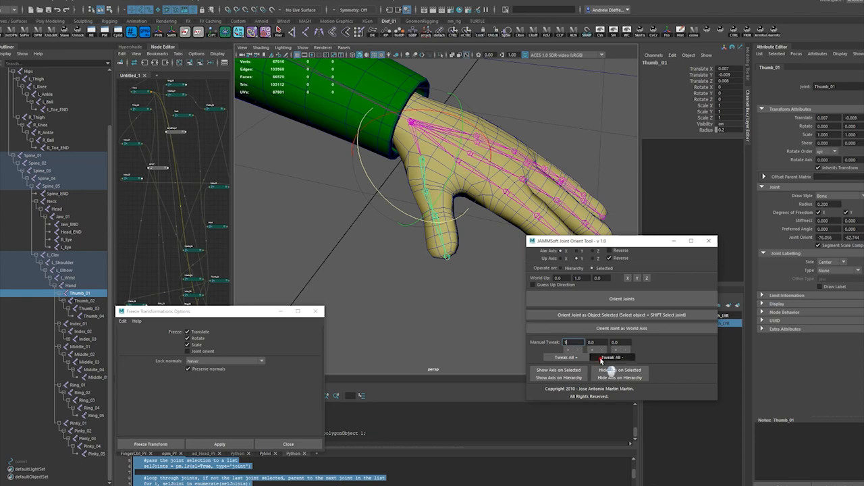
left_click(611, 356)
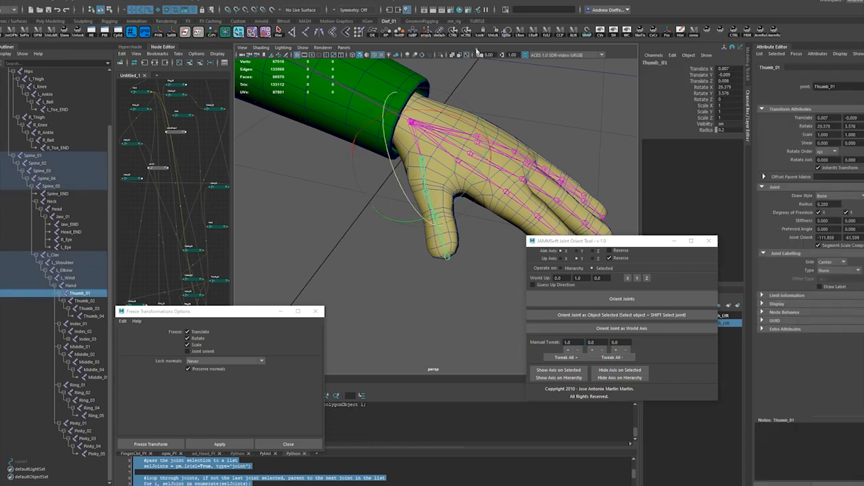
left_click(219, 444)
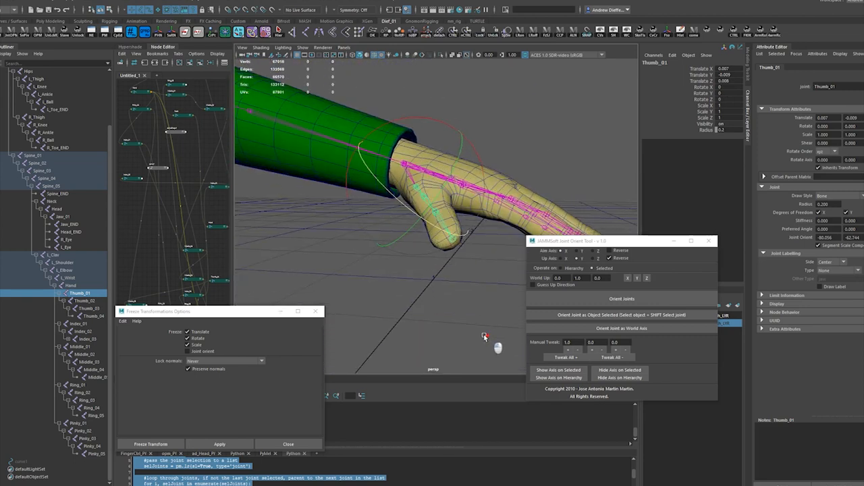
Tweak Thumb_01's orient further in both directions until it lines up with the thumb.
left_click(613, 357)
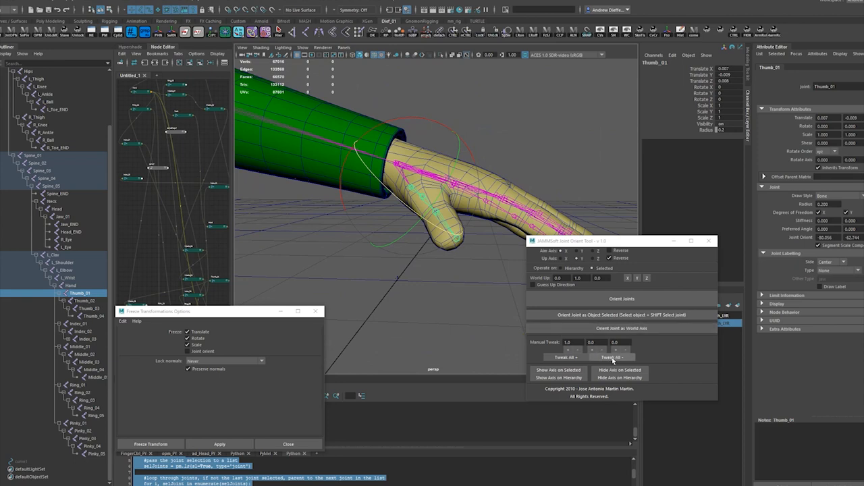
left_click(565, 357)
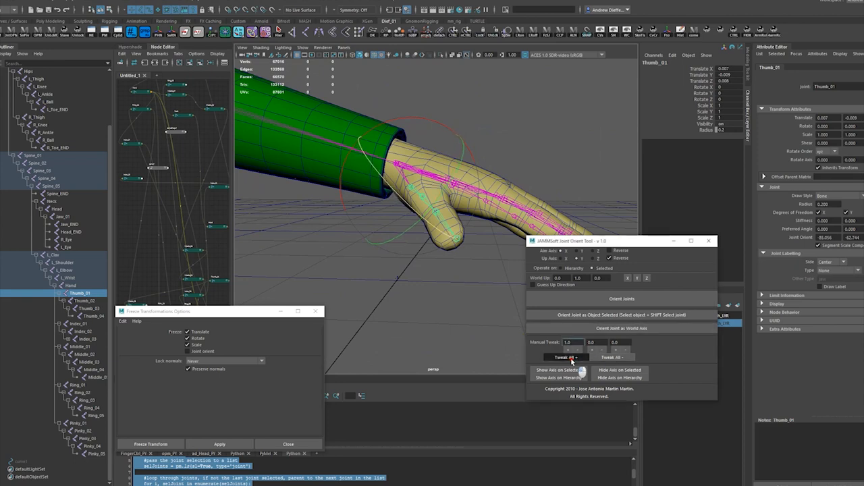
left_click(566, 357)
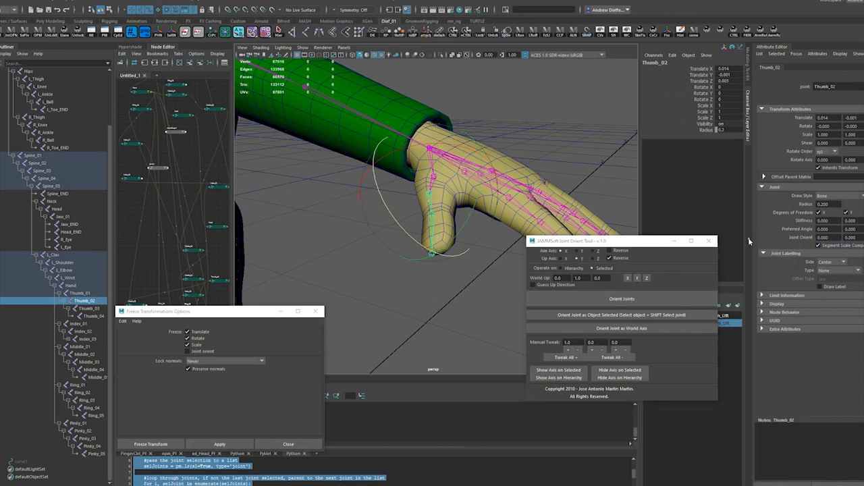
Orient Thumb_02 down the thumb and reselect the thumb joints.
left_click(621, 298)
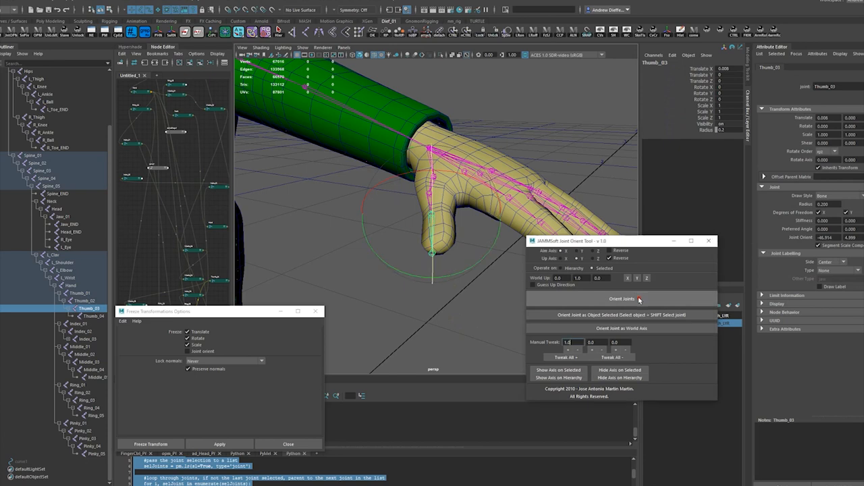
left_click(621, 299)
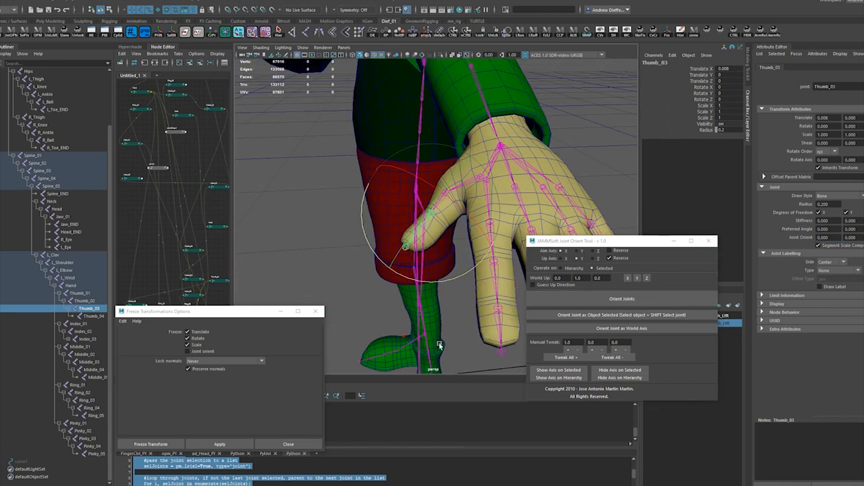
left_click(83, 300)
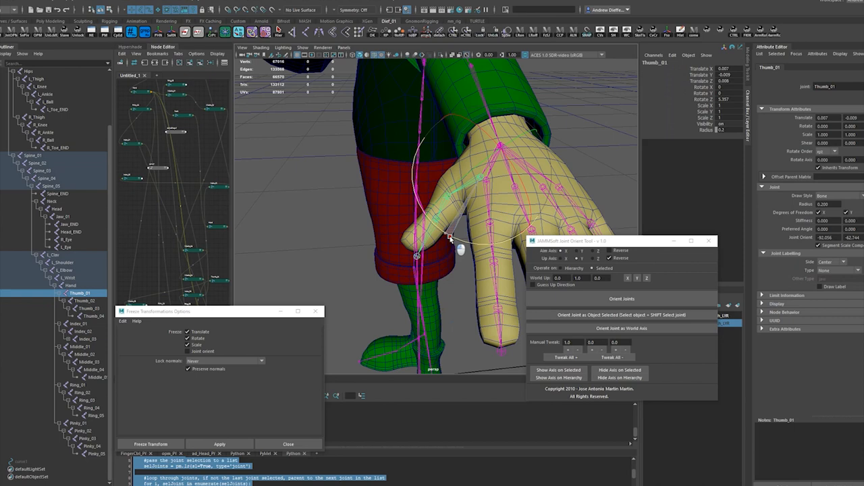
left_click(82, 299)
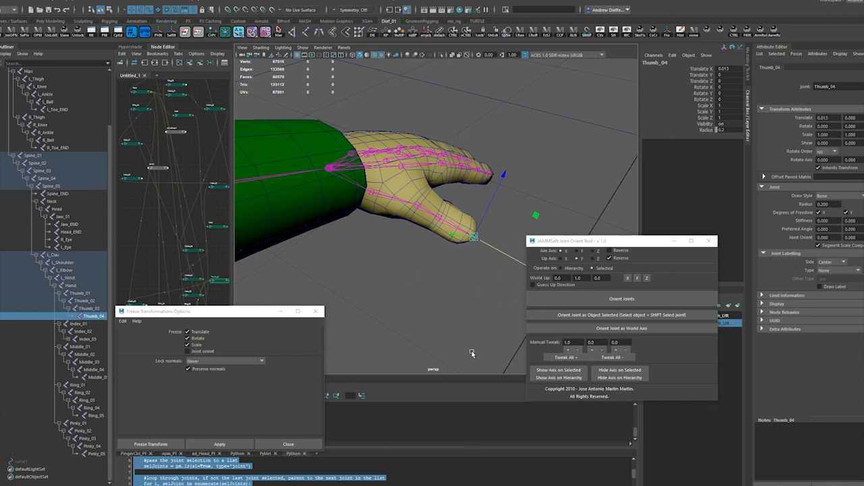
left_click(84, 300)
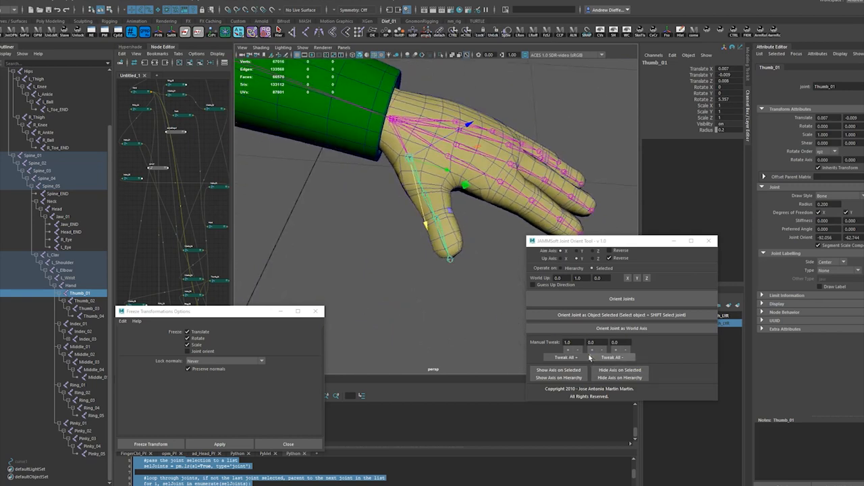
Re-orient the thumb joint, freeze its transforms and show Thumb_01's attributes in a floating window.
left_click(621, 299)
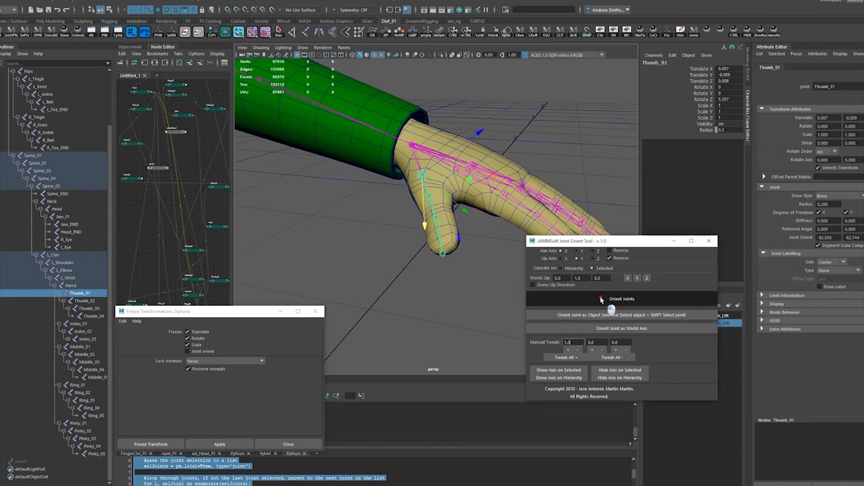
left_click(621, 299)
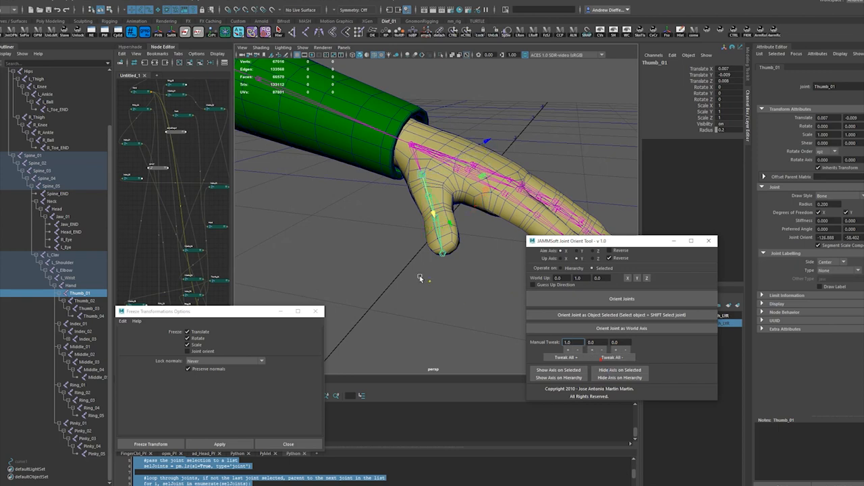
left_click(81, 299)
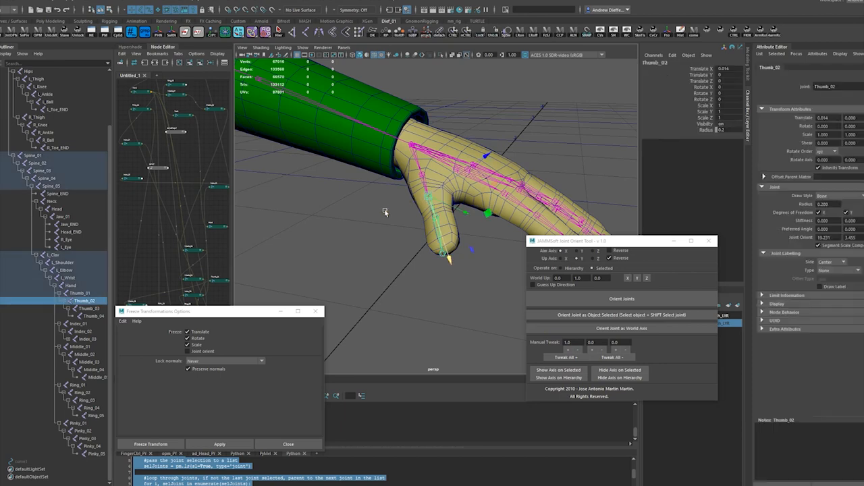
left_click(83, 293)
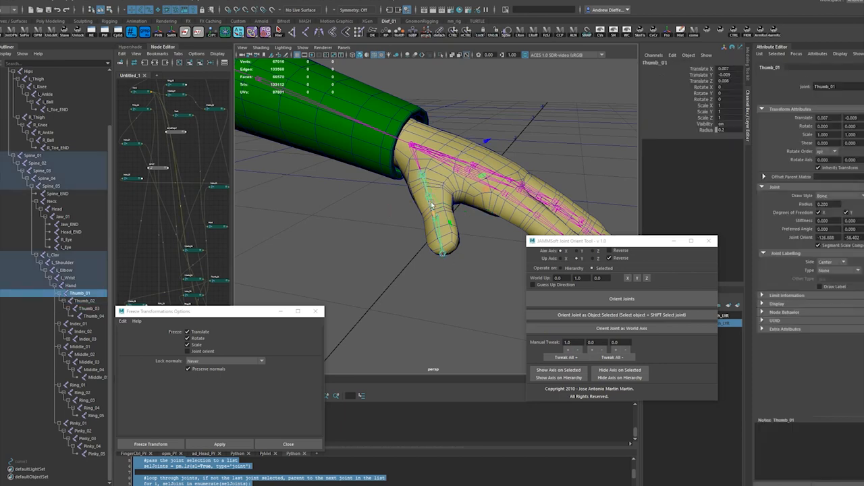
left_click(68, 300)
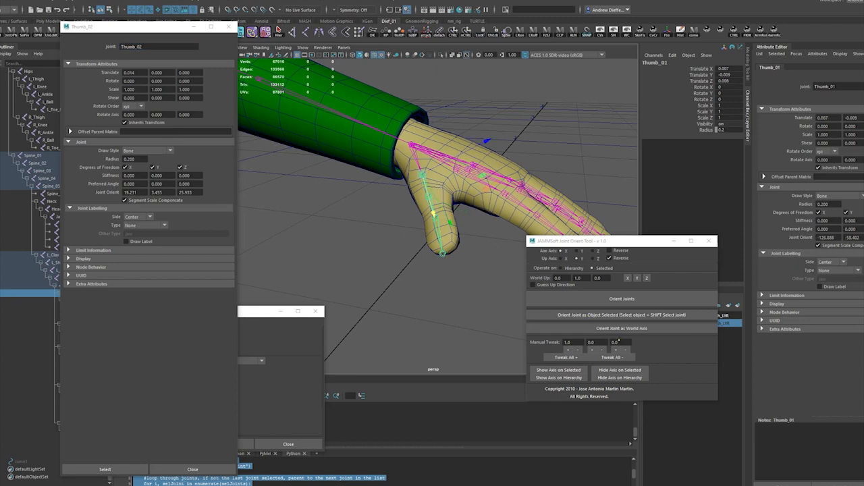
Nudge the thumb joint's orient in small positive and negative tweaks until aligned with the thumb.
left_click(613, 356)
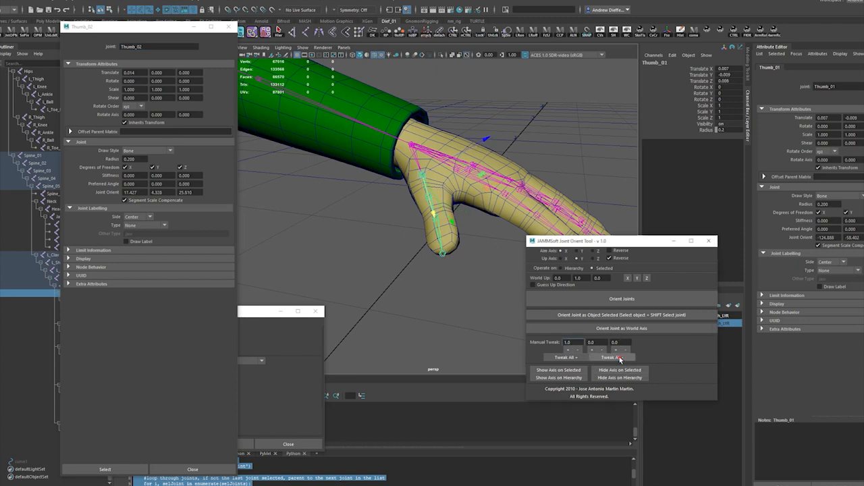
left_click(613, 356)
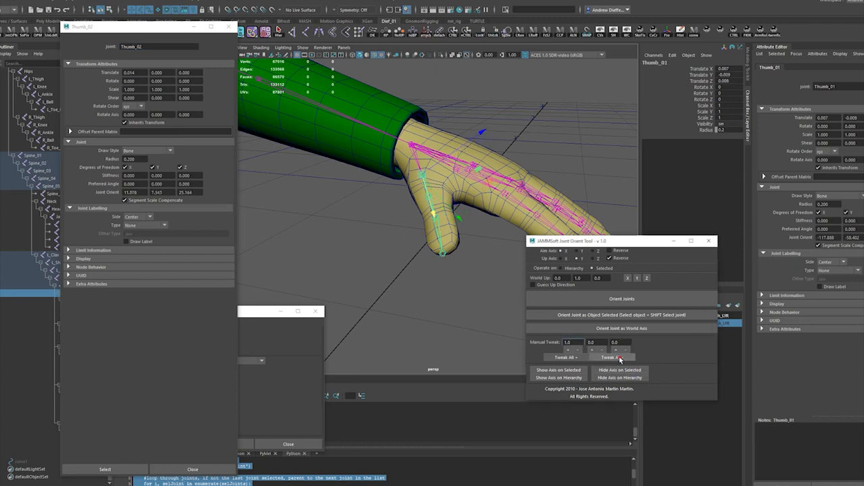
left_click(613, 356)
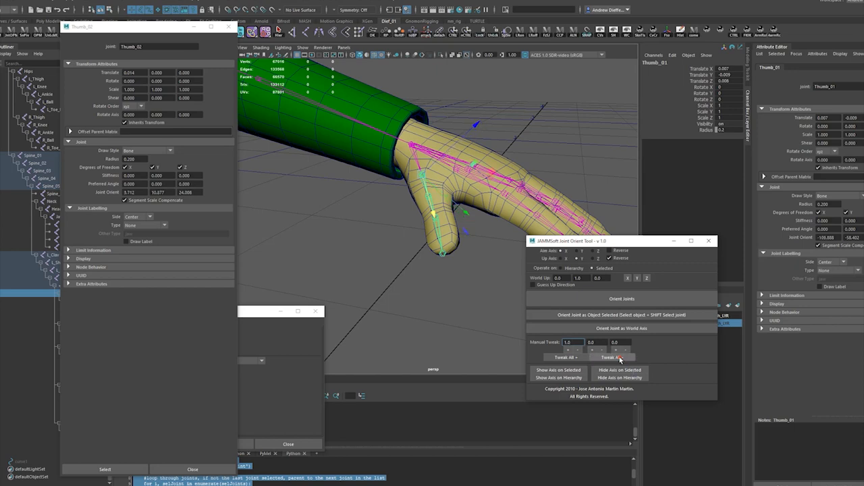
left_click(613, 357)
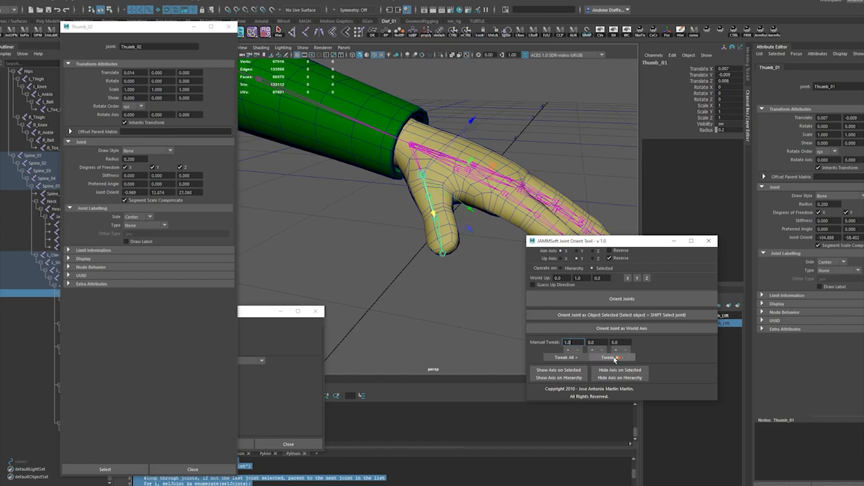
left_click(566, 357)
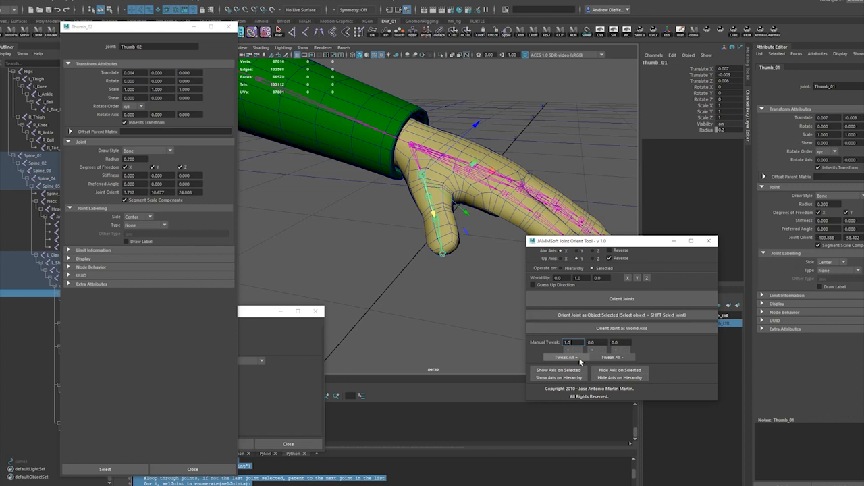
left_click(564, 356)
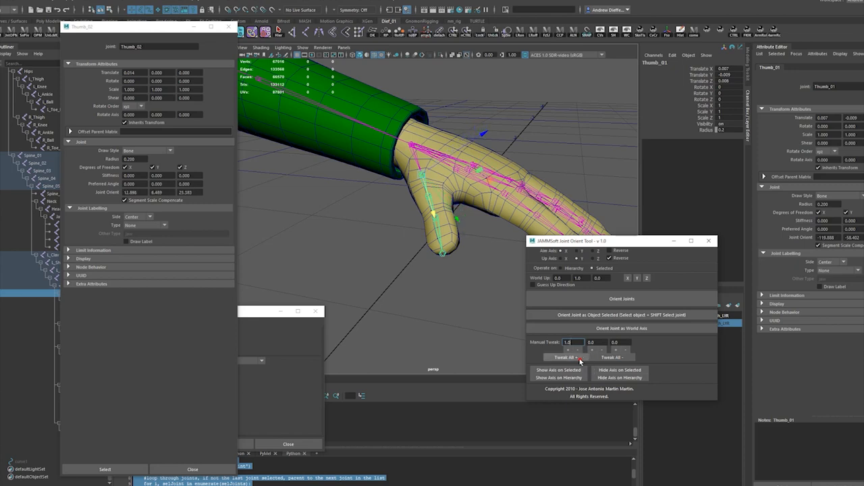
left_click(563, 356)
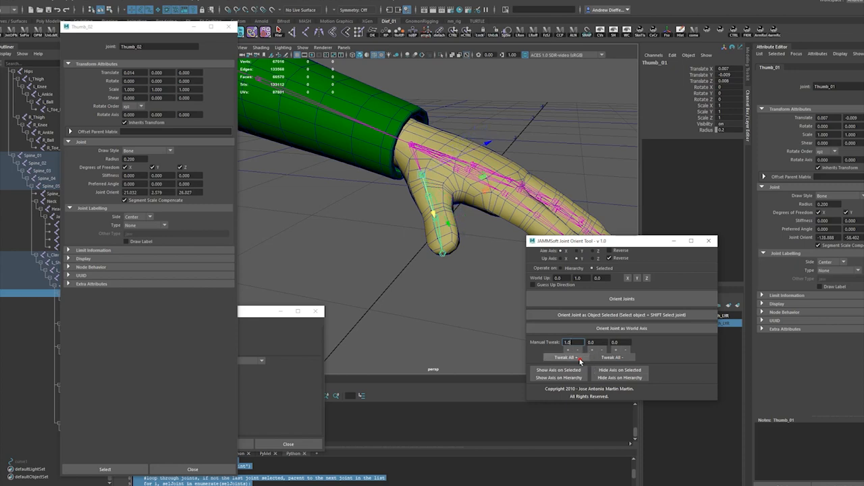
left_click(562, 356)
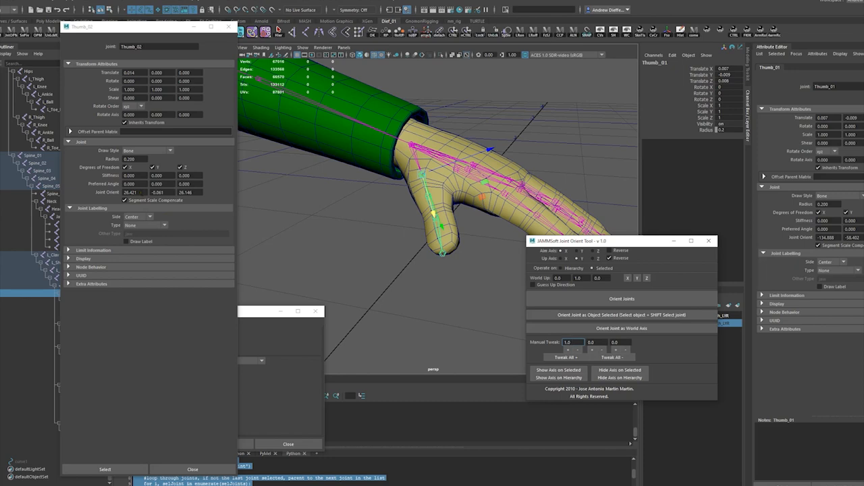
left_click(130, 192)
type("0.000")
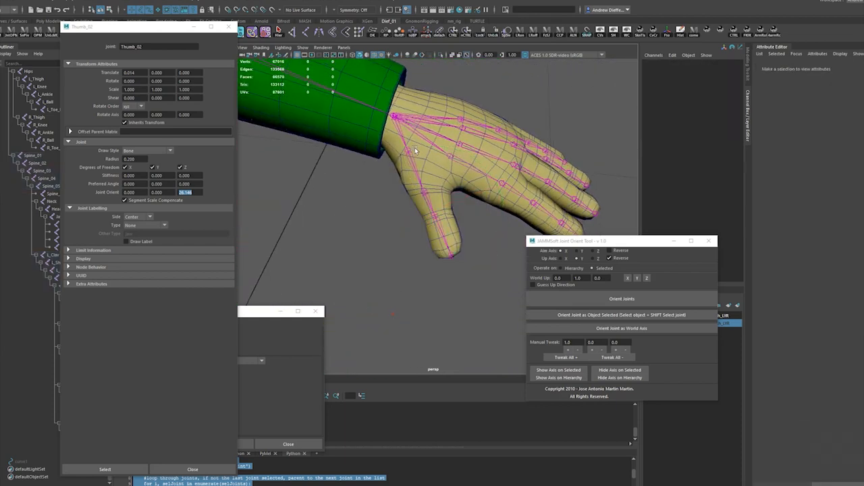
Reselect Thumb_01 and orient its joints down the thumb.
left_click(415, 151)
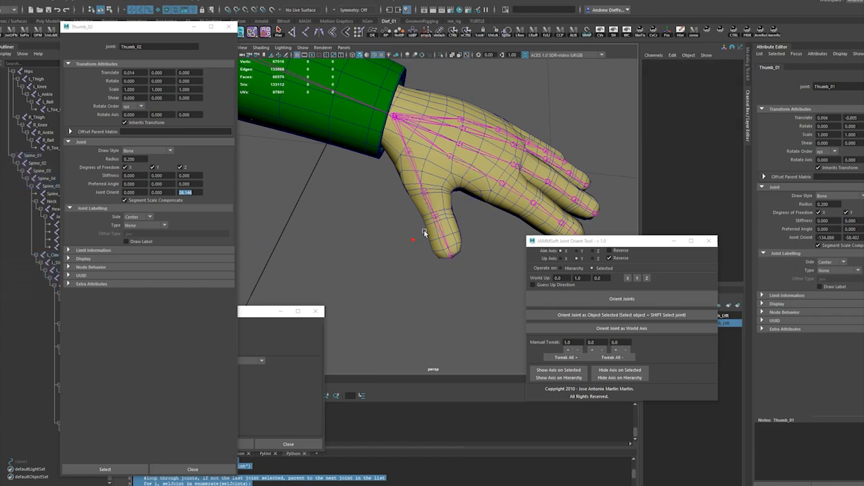
left_click(621, 299)
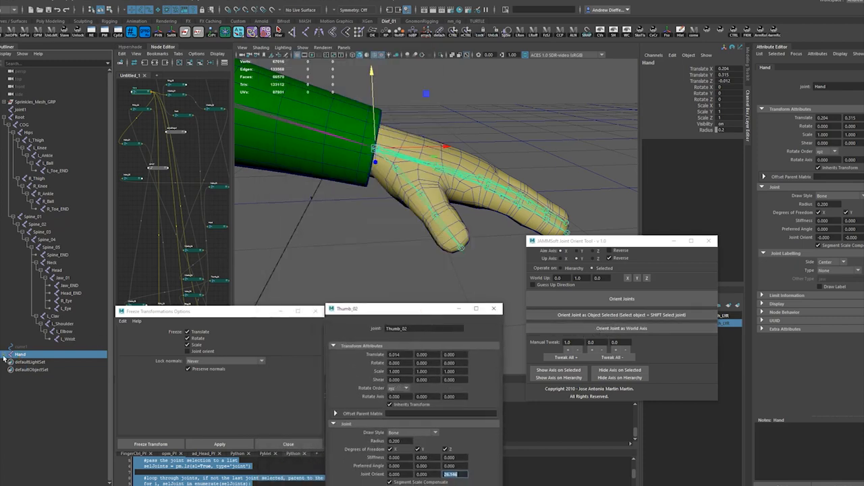
Orient the Hand joint to the world axes, then select the Hand and left wrist joints.
left_click(621, 328)
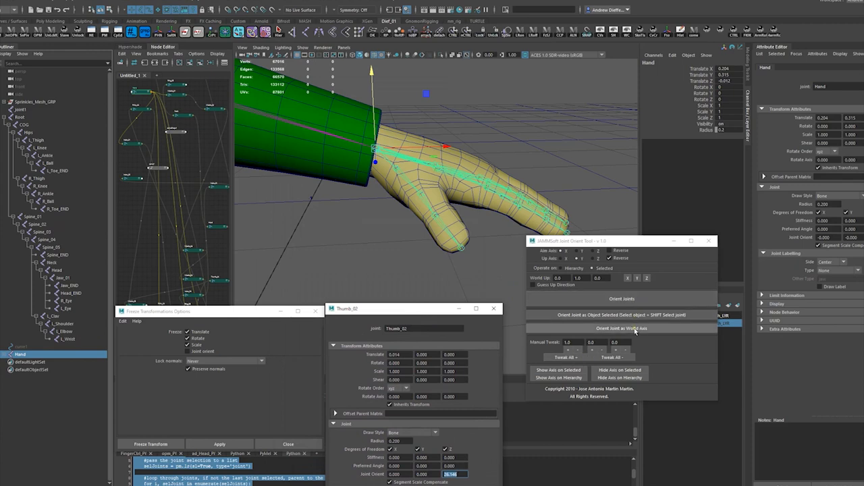
mouse_move(686, 335)
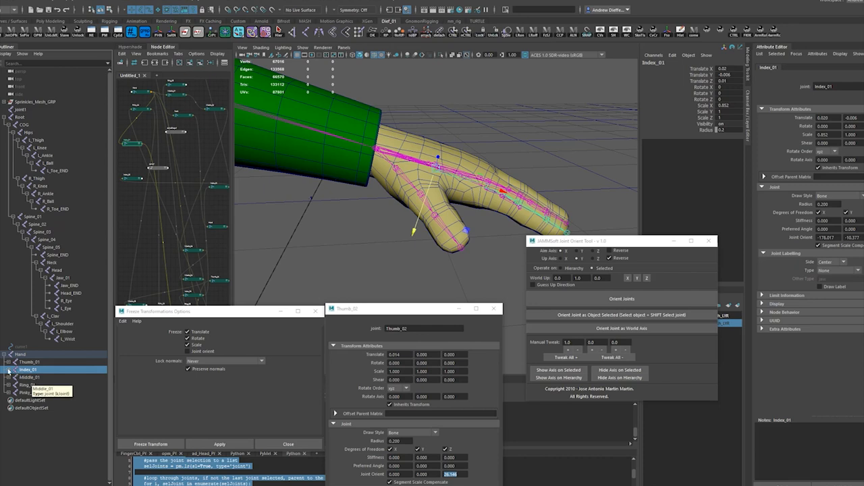
left_click(37, 370)
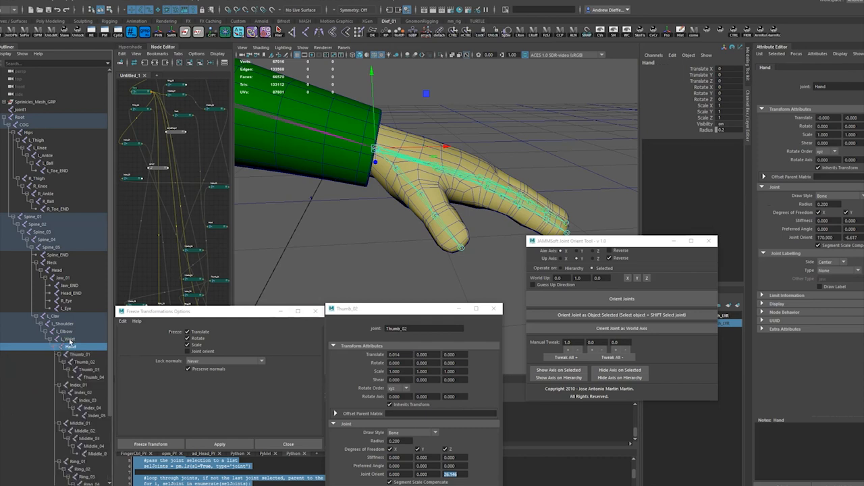
left_click(70, 338)
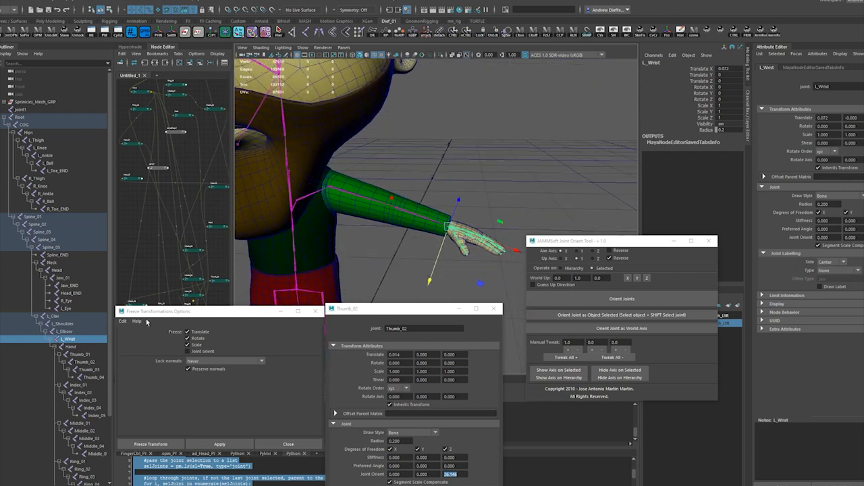
Inspect the elbow, Spine_END, shoulder and thumb joints in turn.
left_click(64, 324)
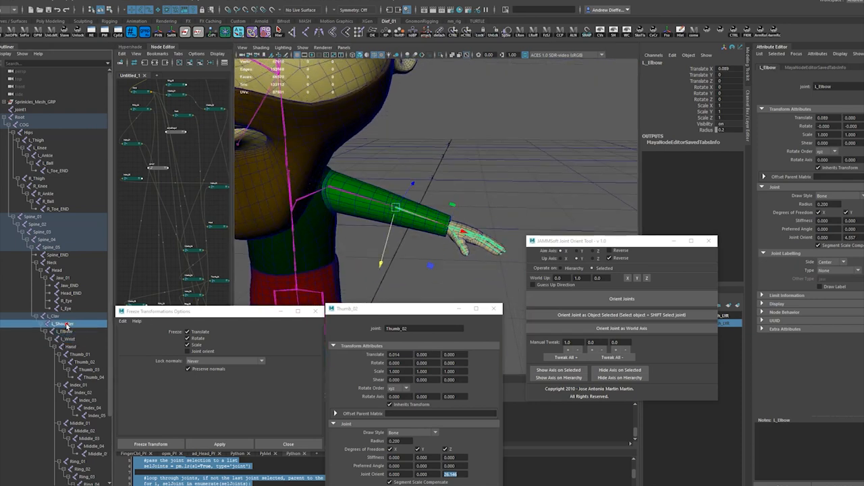
left_click(56, 254)
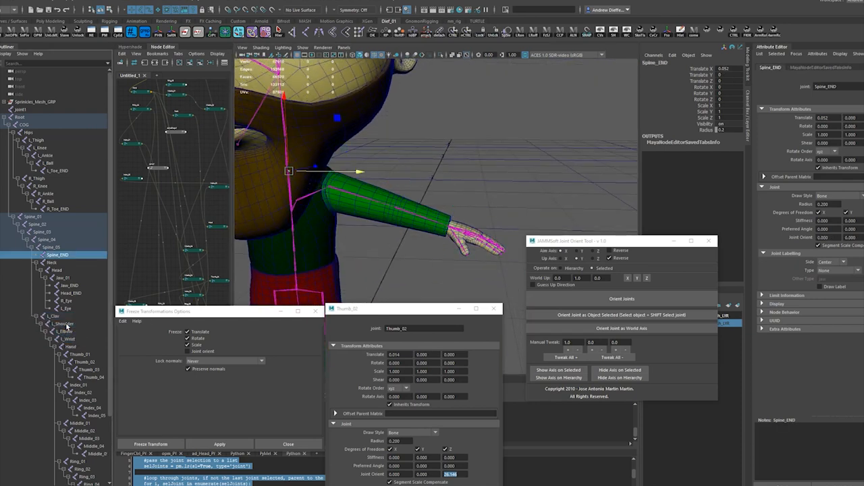
left_click(61, 324)
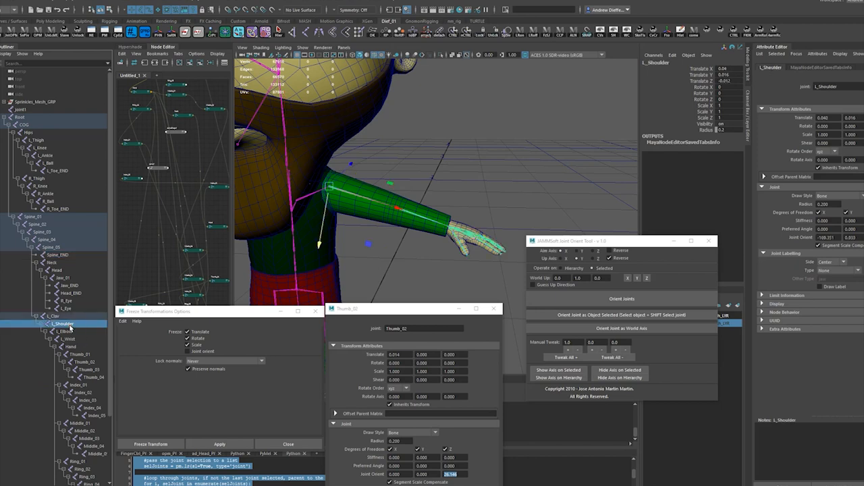
left_click(62, 337)
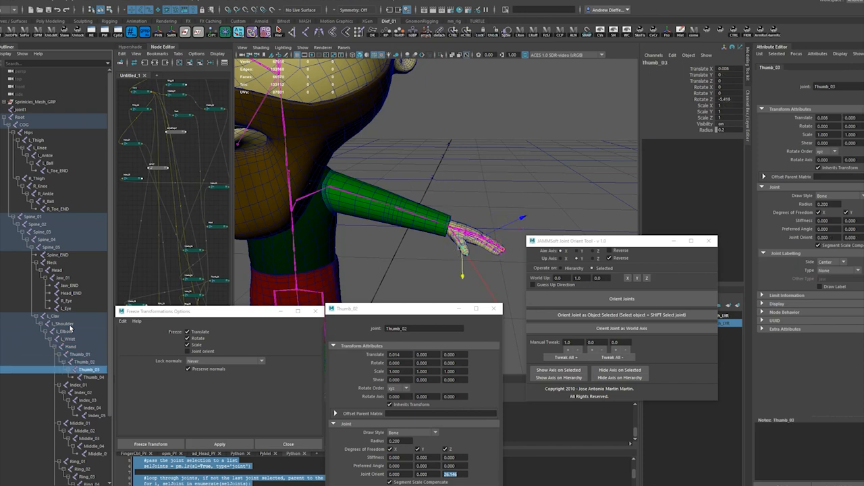
left_click(92, 377)
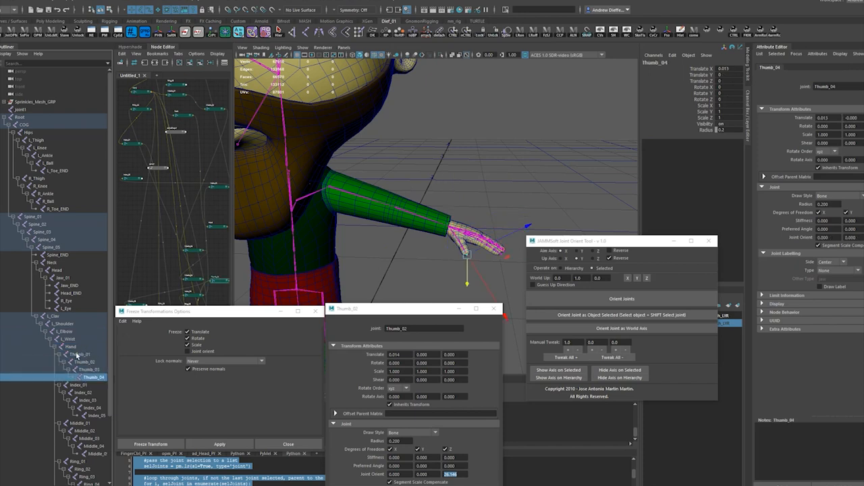
Rotate the index finger joints to curl the finger toward the palm.
left_click(79, 354)
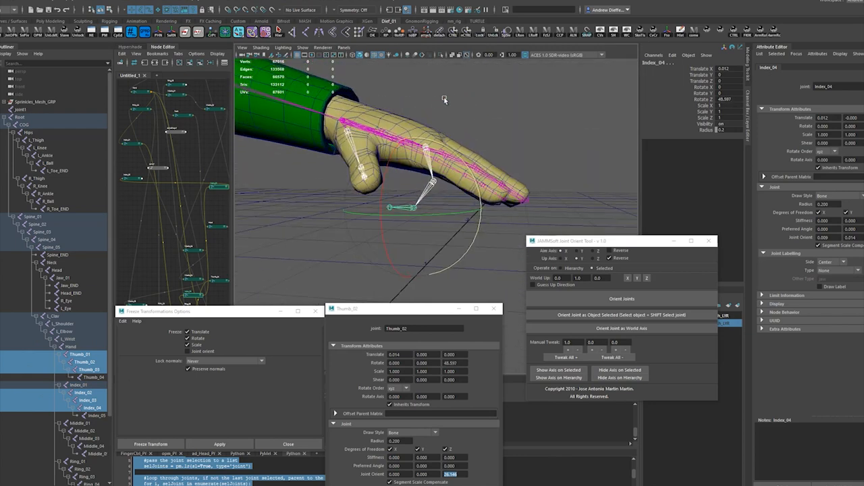
left_click_drag(445, 100, 425, 203)
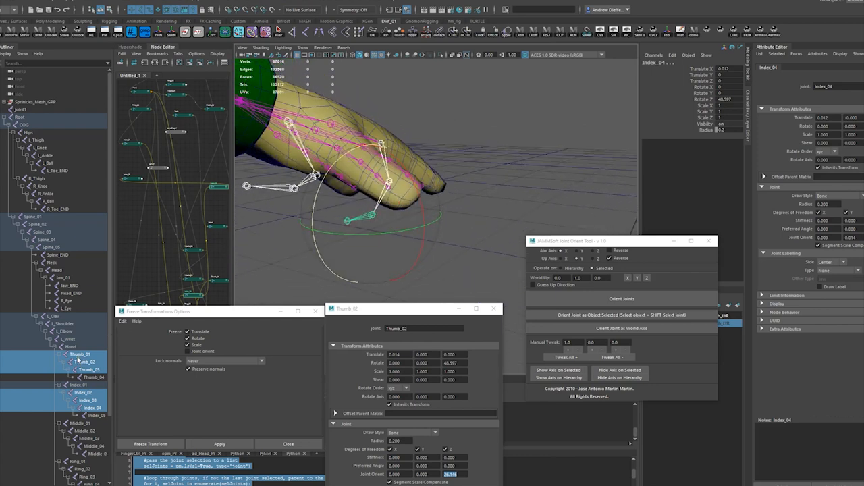
Select Thumb_01 to set up its orientation down the thumb.
left_click(81, 354)
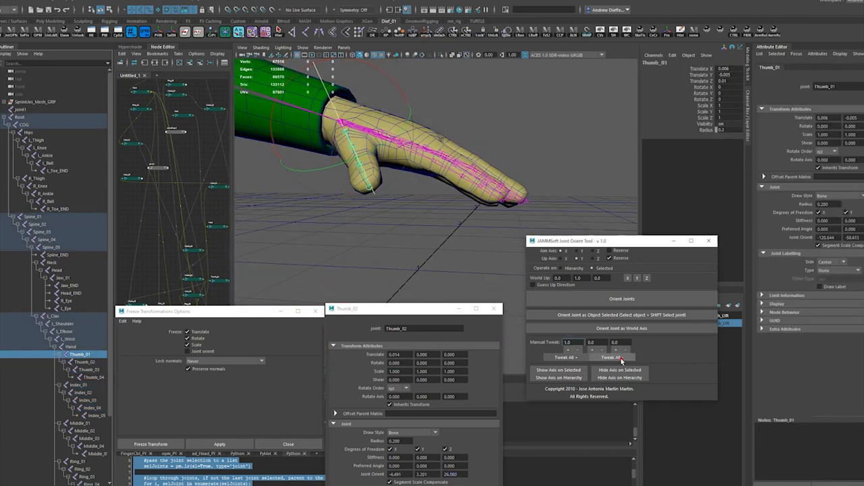
Re-orient Thumb_02 down the thumb and rotate it to test the bend.
left_click(613, 356)
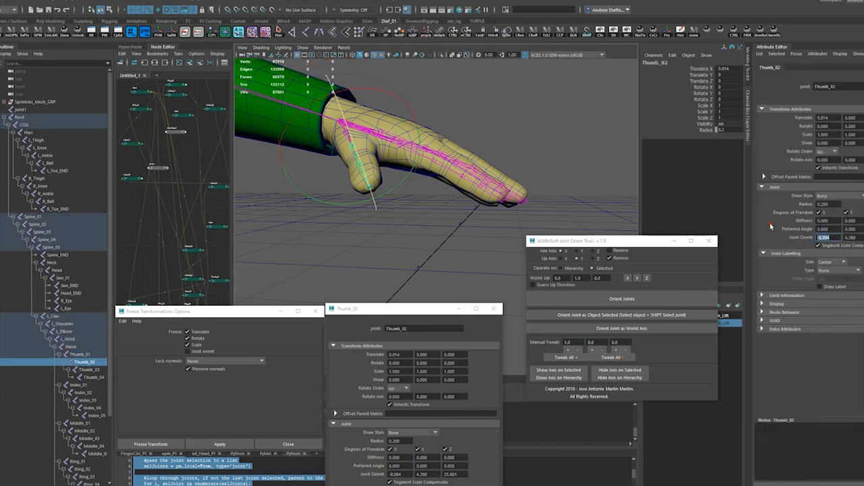
left_click(360, 226)
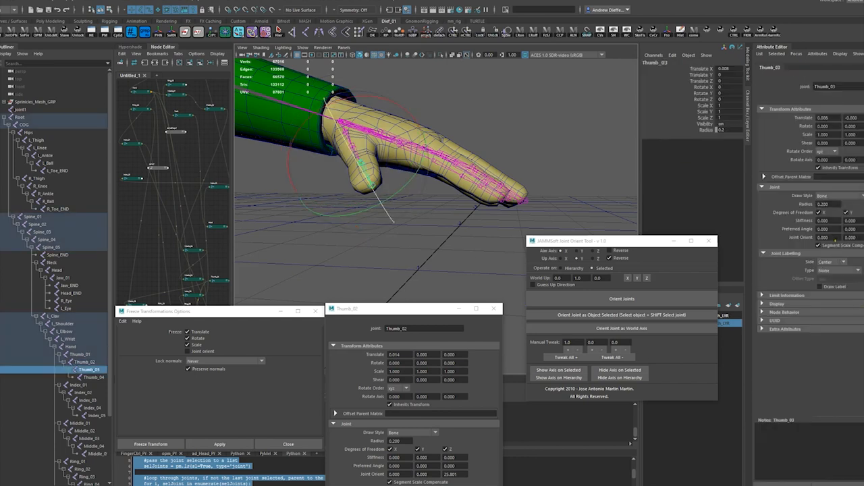
left_click(621, 298)
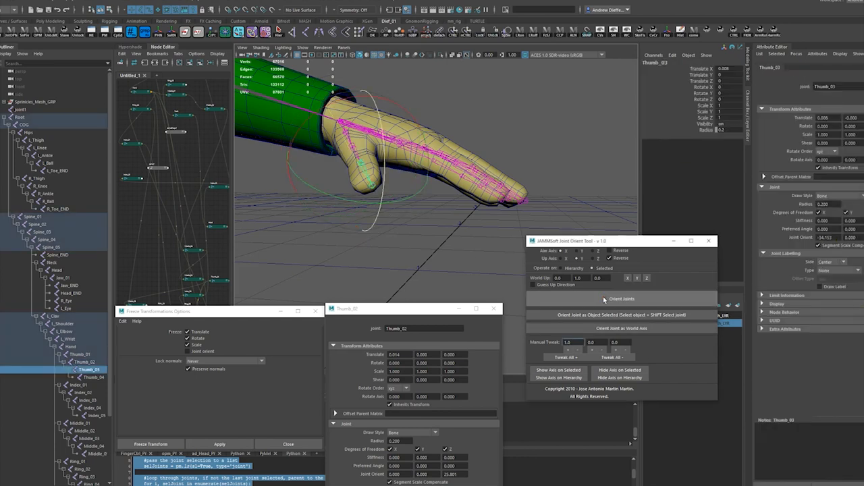
left_click(621, 299)
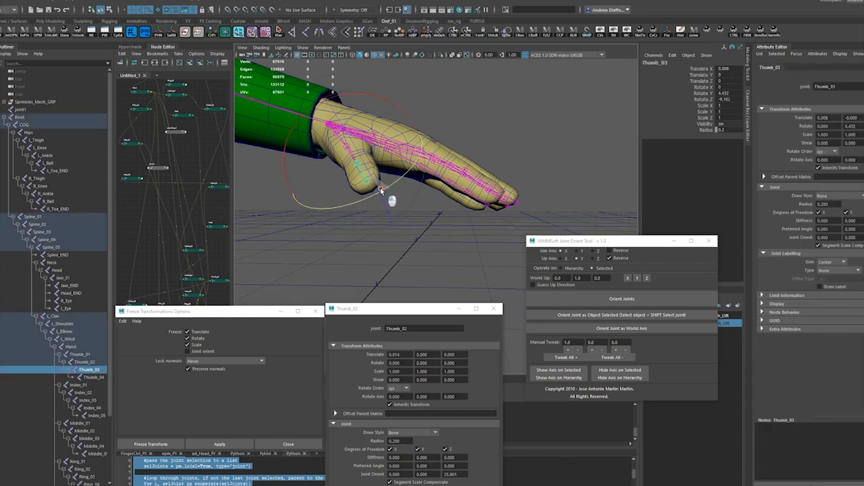
left_click_drag(381, 189, 435, 236)
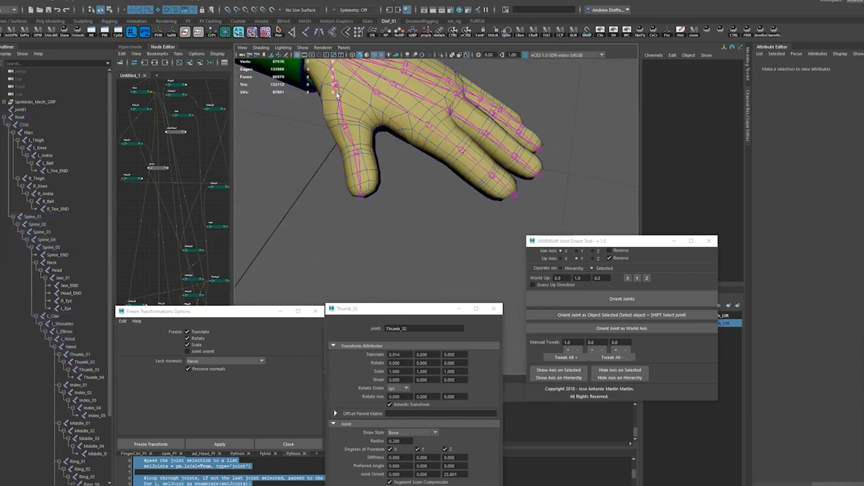
Reduce Thumb_02's joint orient value in the floating attribute window.
left_click(80, 353)
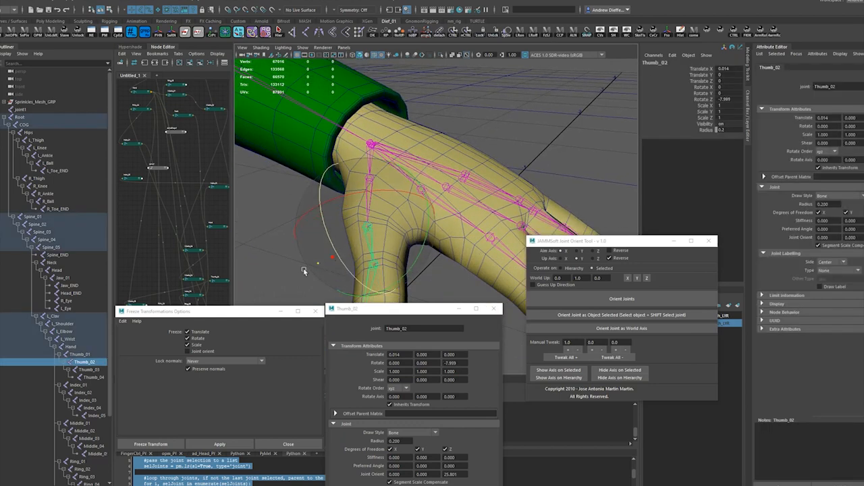
left_click(91, 368)
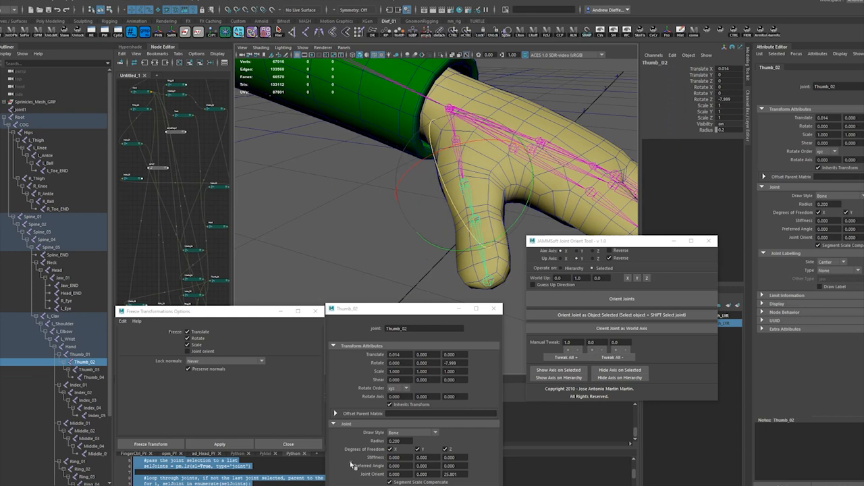
left_click(338, 235)
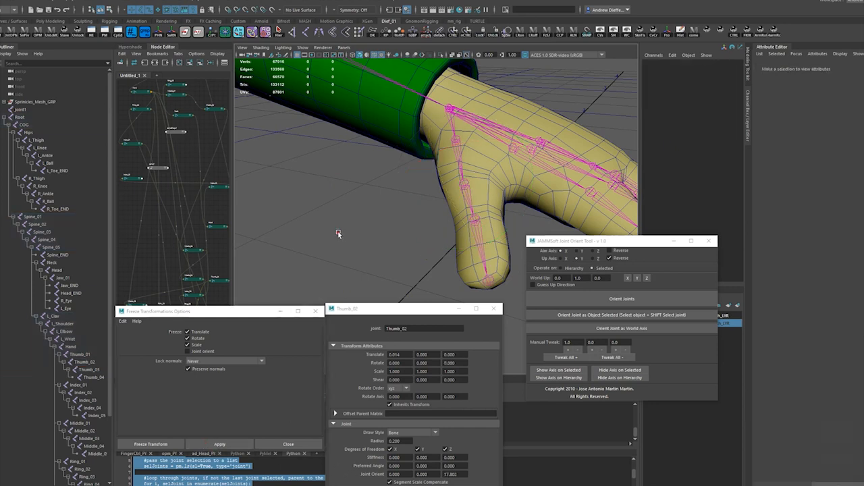
Check Thumb_02 and Thumb_03, then select Index_01.
left_click(80, 354)
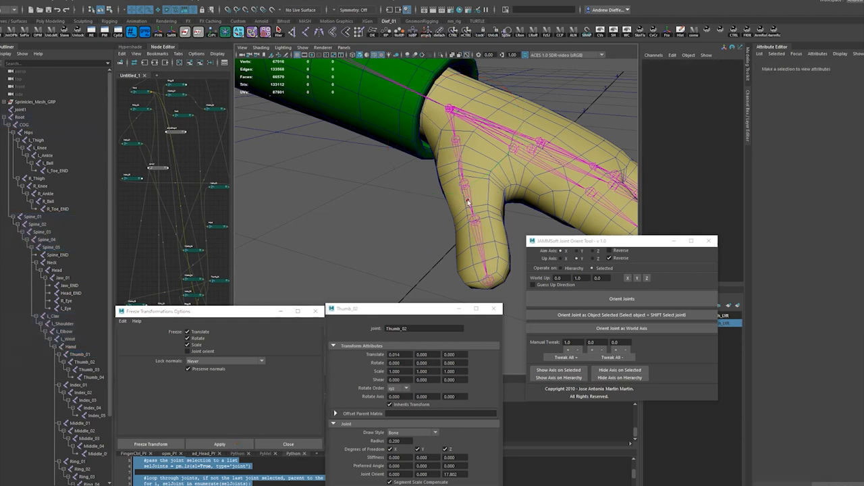
left_click(60, 354)
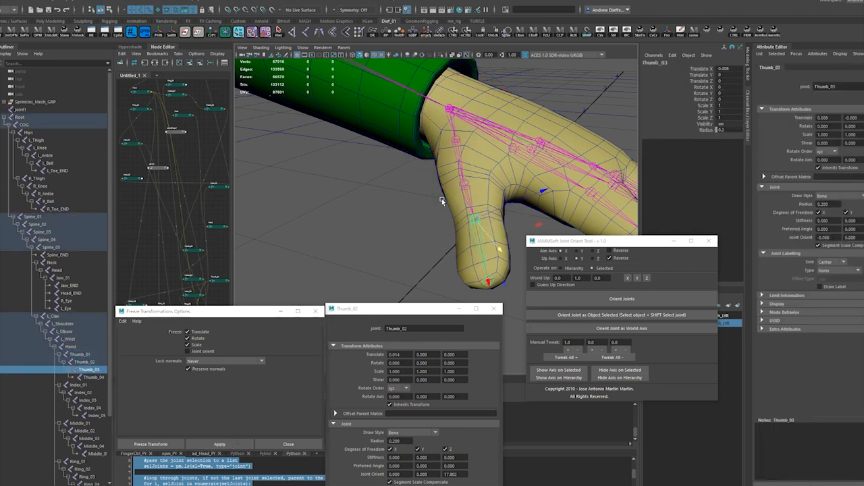
left_click(88, 377)
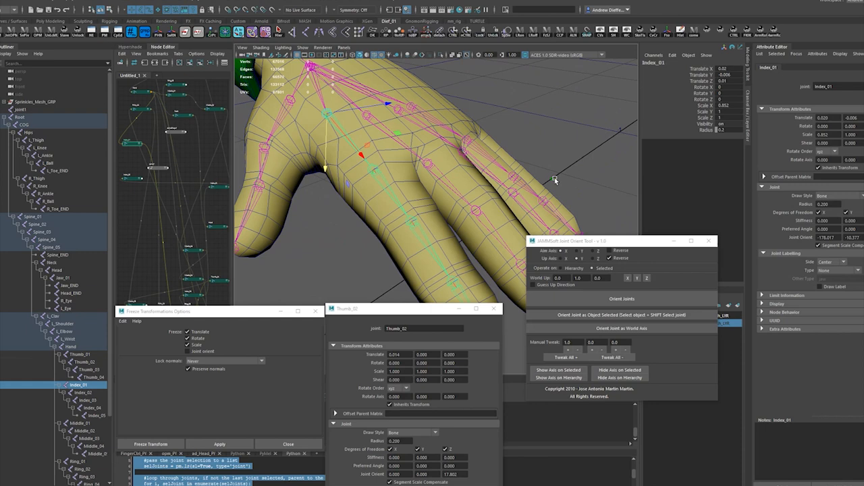
left_click(84, 392)
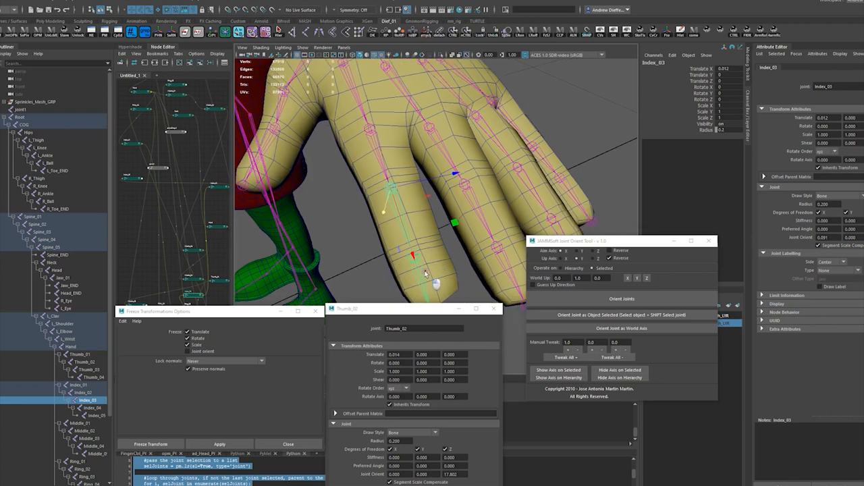
left_click(87, 408)
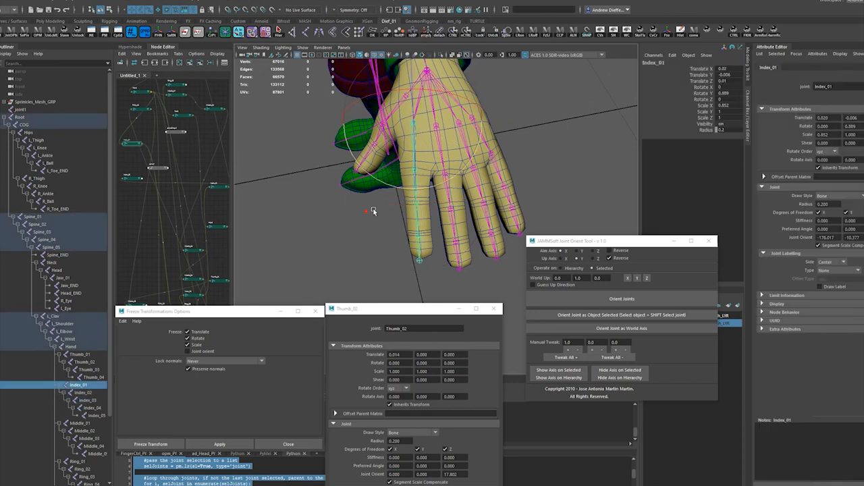
left_click(82, 392)
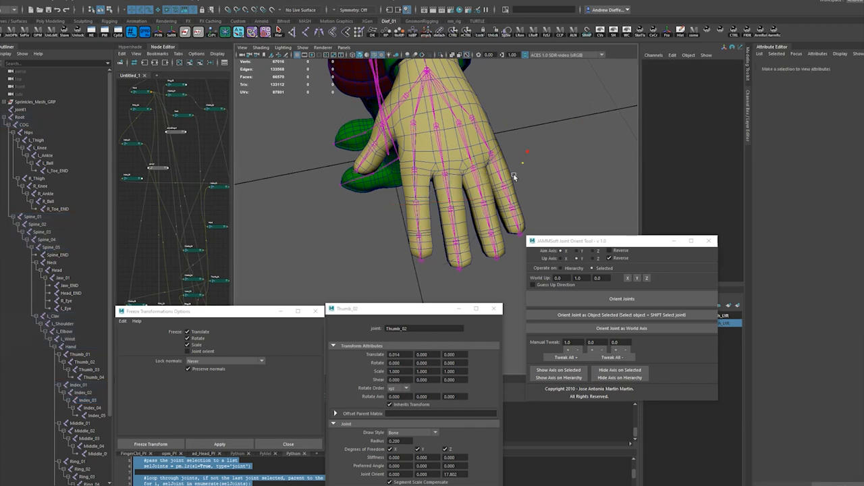
left_click_drag(515, 175, 453, 146)
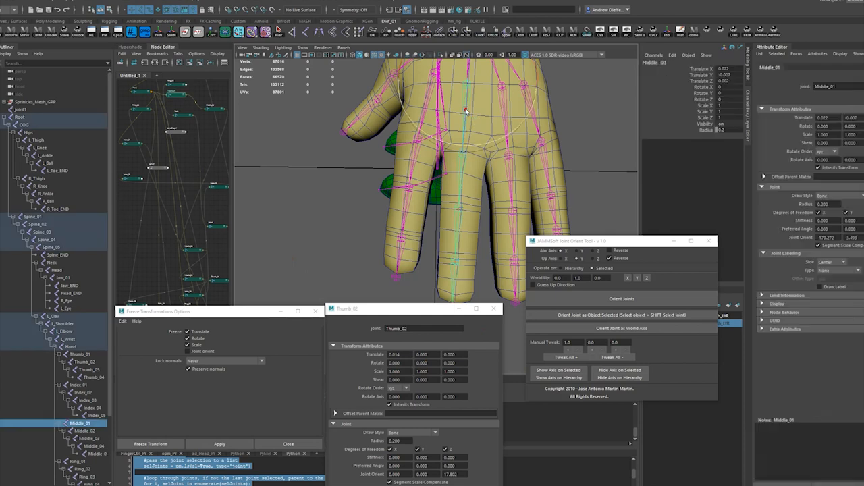
left_click(57, 346)
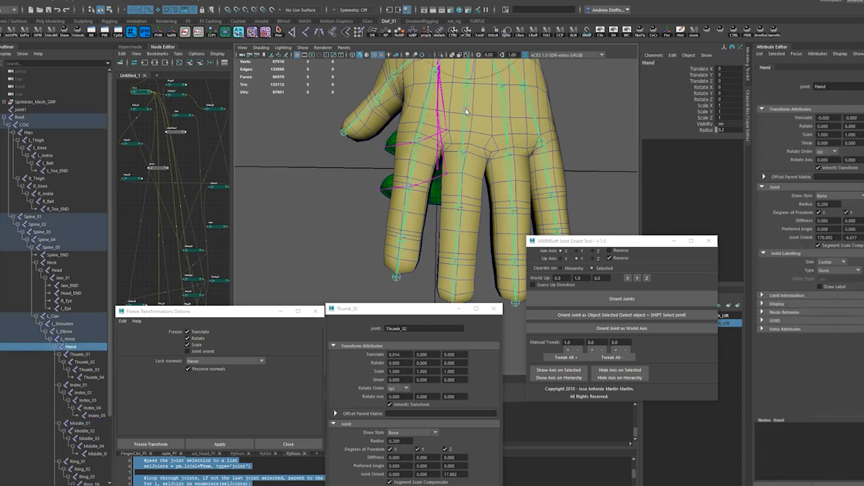
left_click(43, 421)
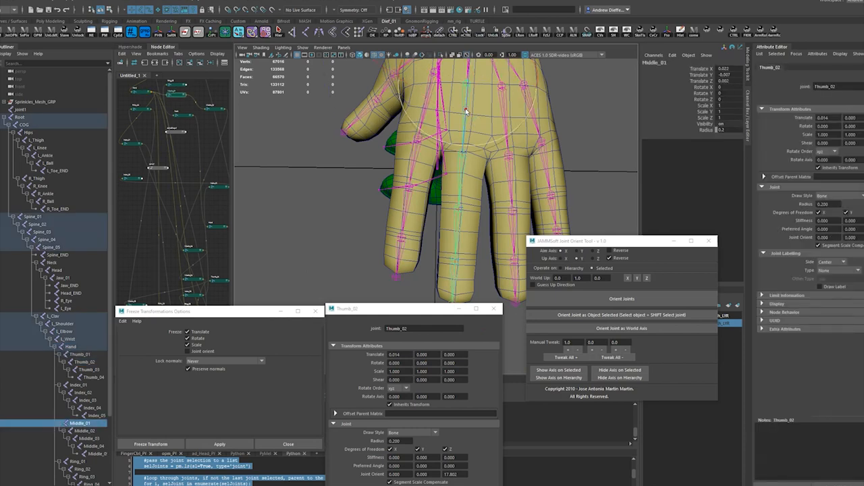
left_click(84, 430)
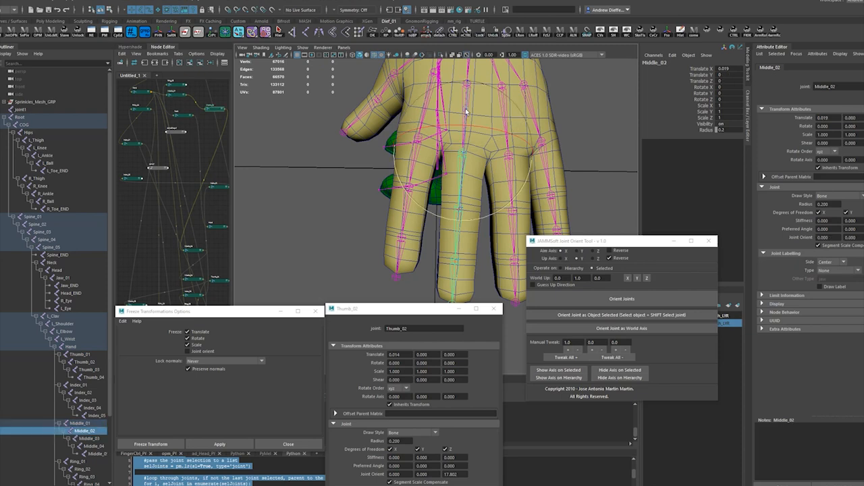
left_click(84, 445)
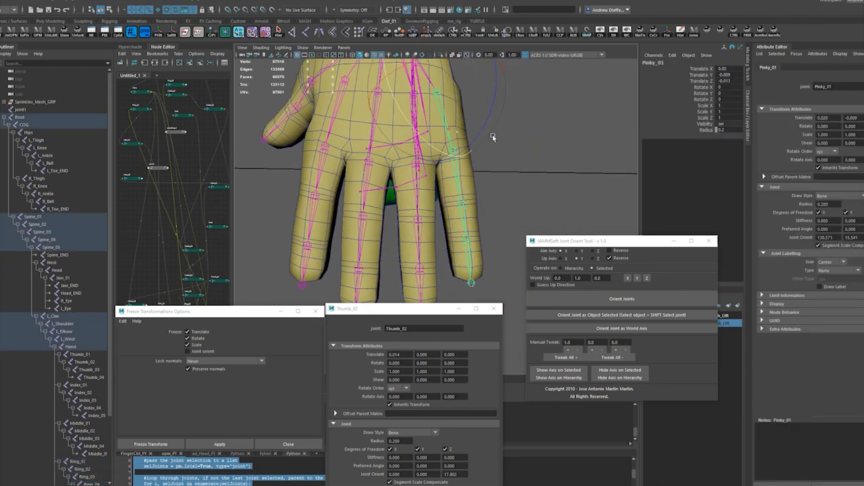
left_click(68, 346)
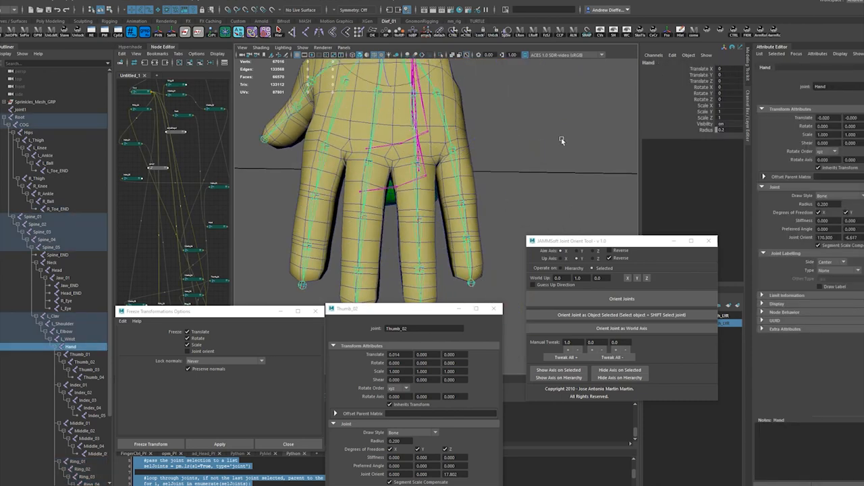
left_click(443, 119)
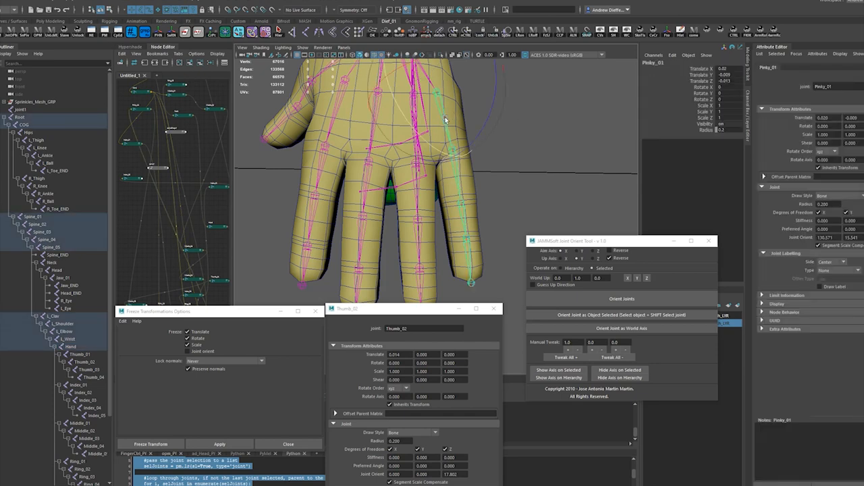